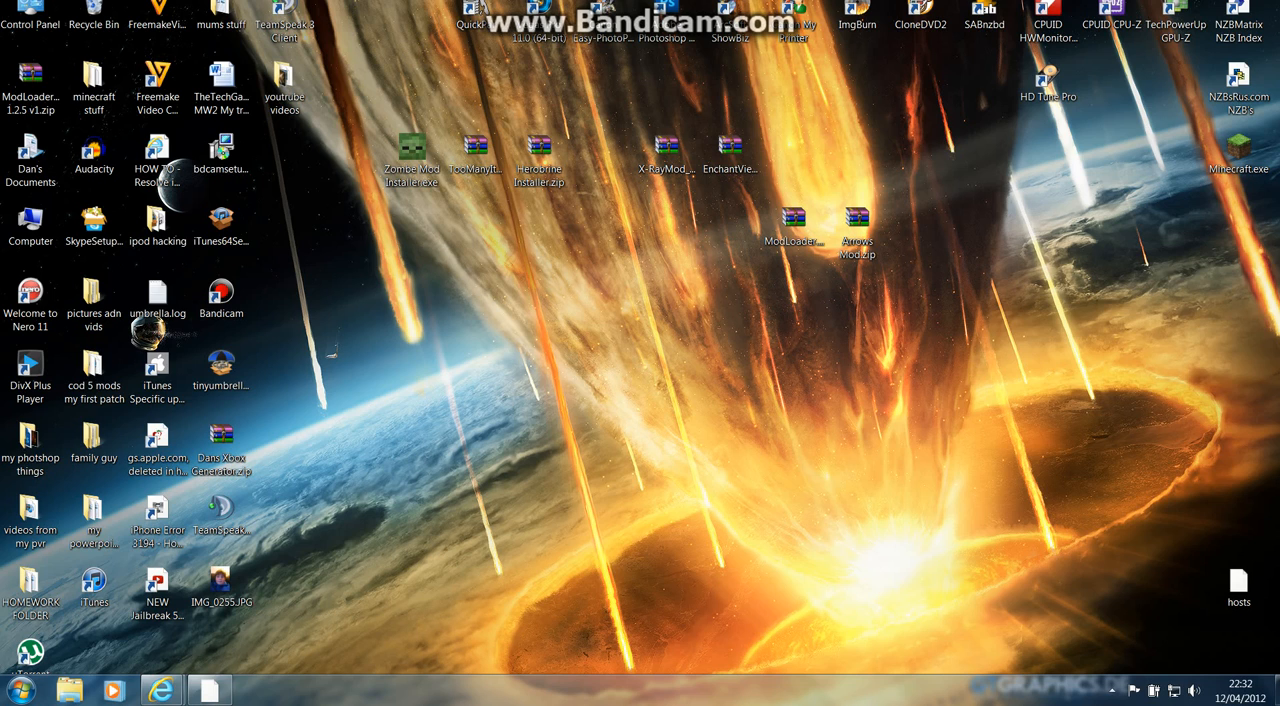
- Move the X-Ray mod zip left and set the EnchantView zip apart in the desktop centre
{"action": "left_click", "coordinate": [730, 155]}
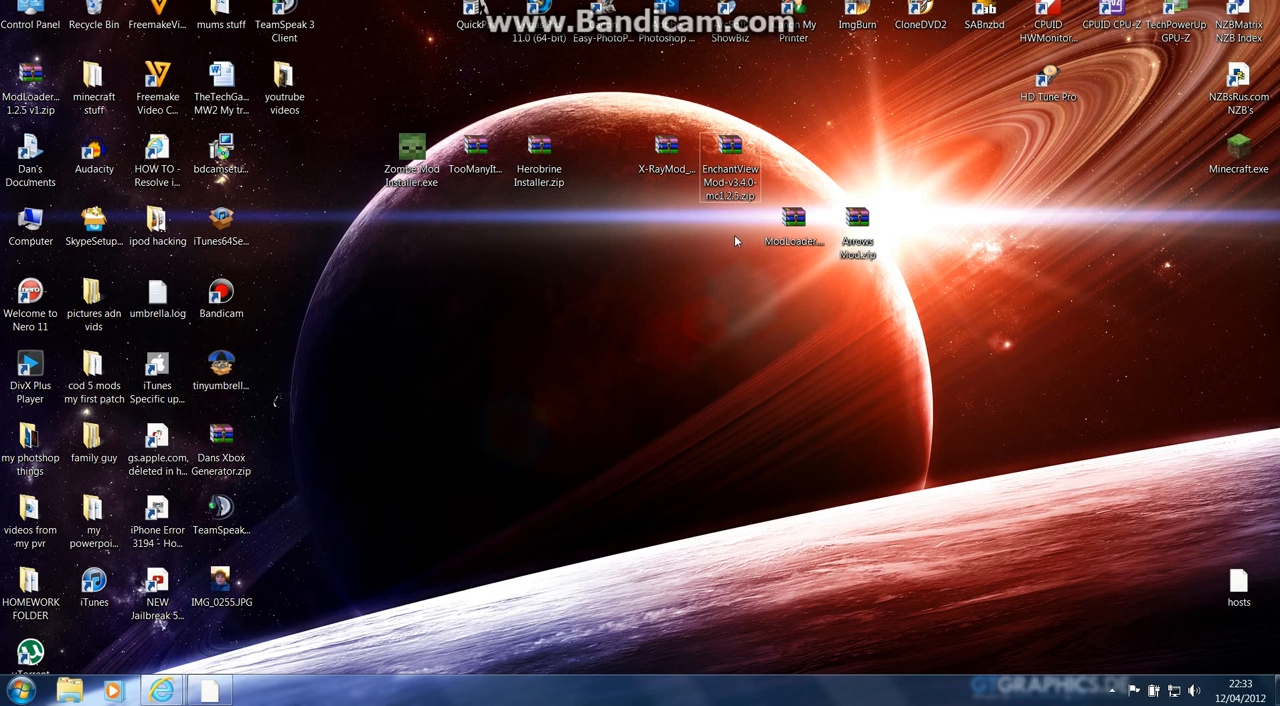
{"action": "mouse_move", "coordinate": [116, 622]}
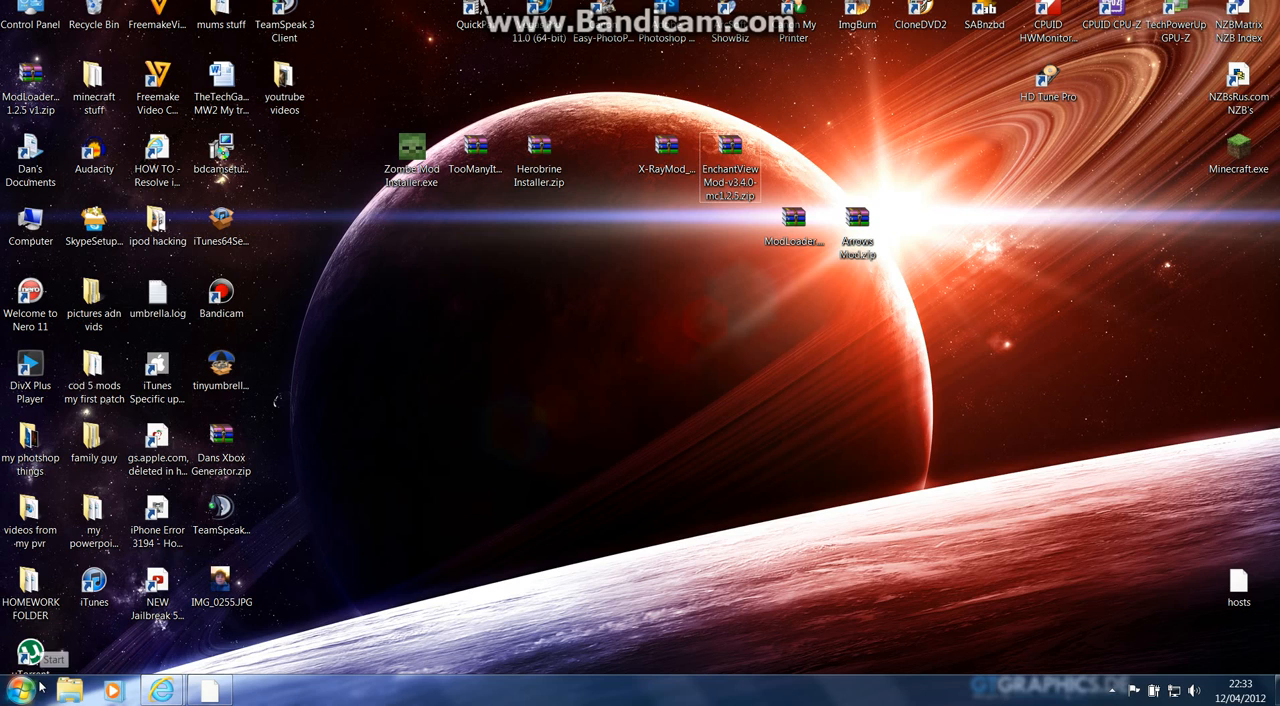
{"action": "mouse_move", "coordinate": [730, 168]}
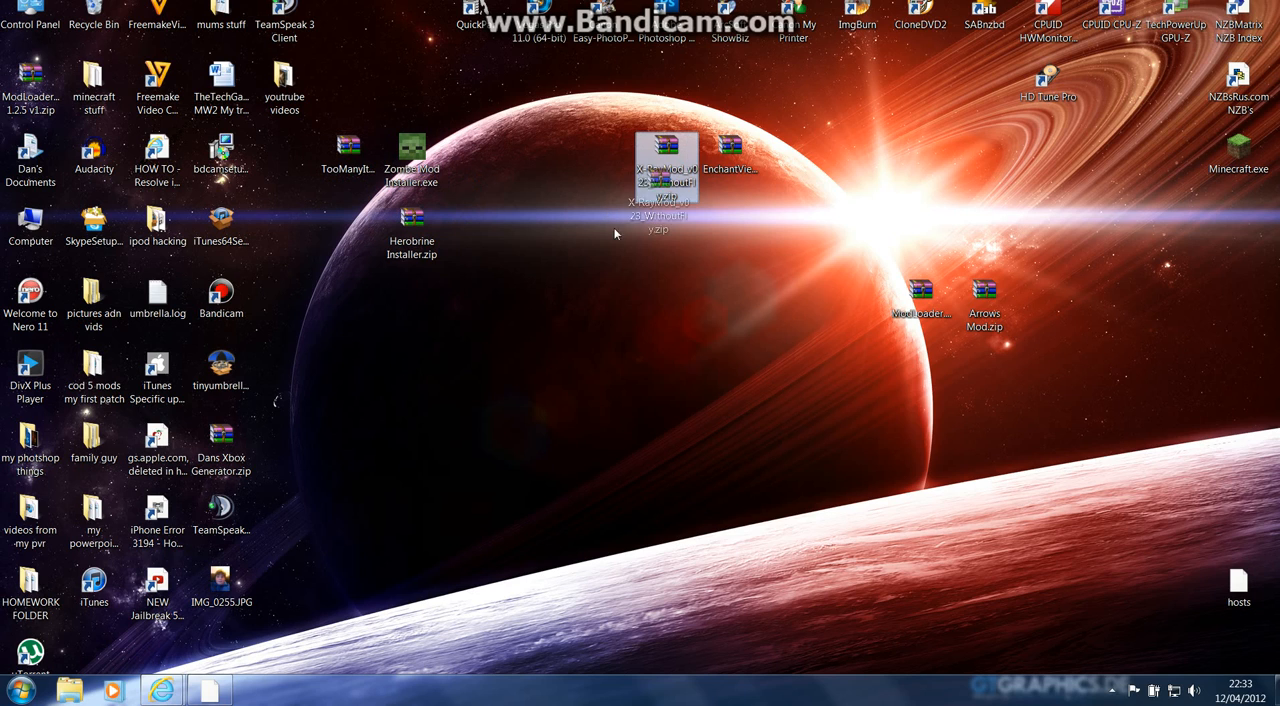
{"action": "left_click_drag", "start_coordinate": [666, 170], "coordinate": [348, 240]}
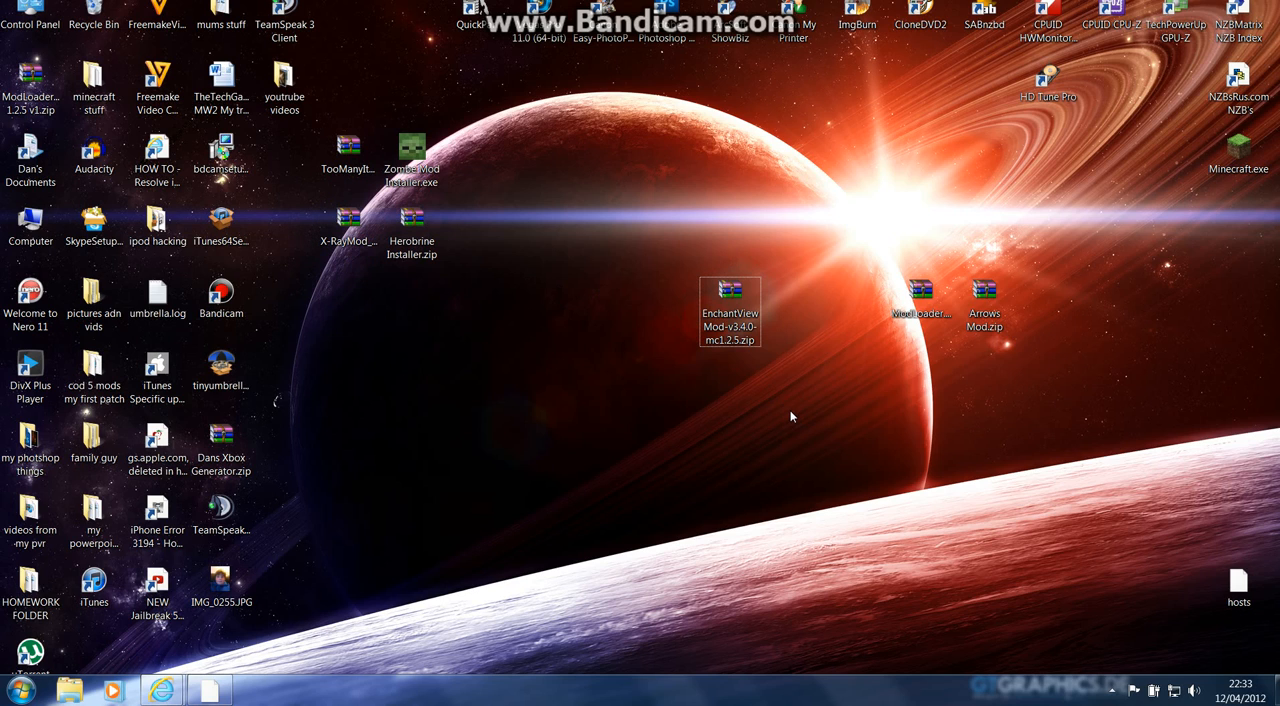
{"action": "left_click", "coordinate": [730, 290]}
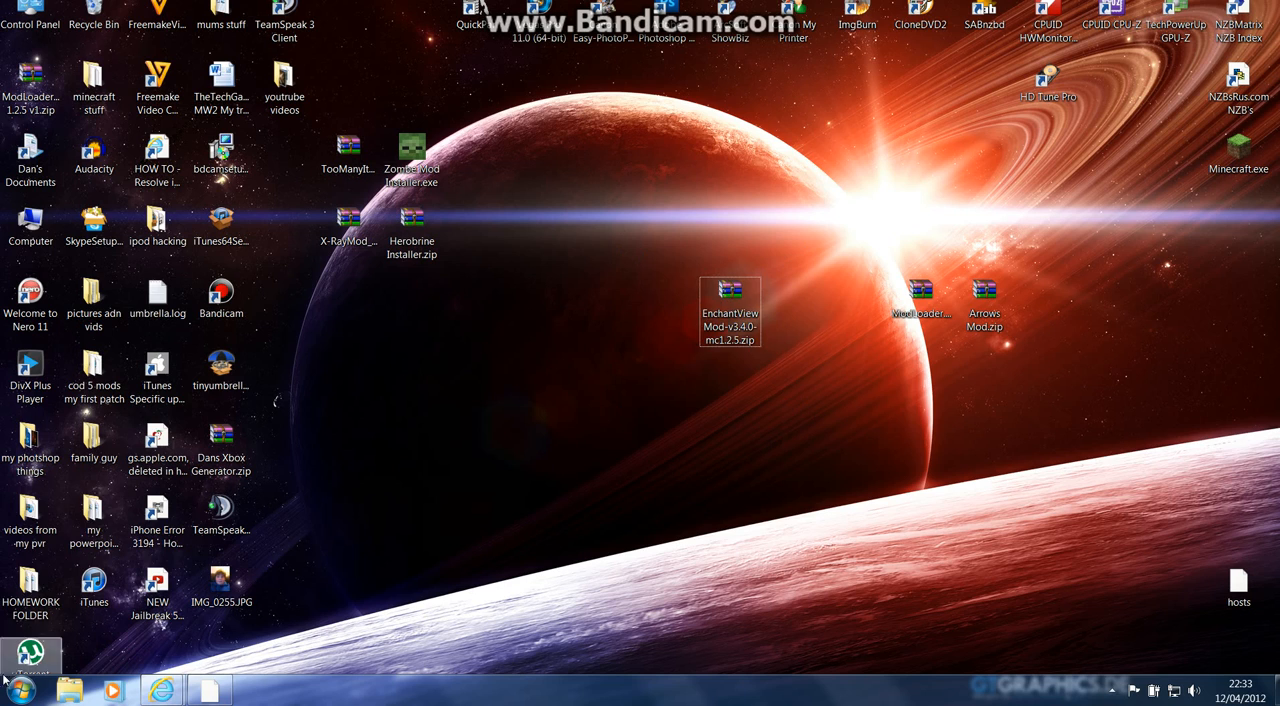
- Search %appdata, enter .minecraft's bin folder, and open minecraft.jar with WinRAR
{"action": "left_click", "coordinate": [18, 690]}
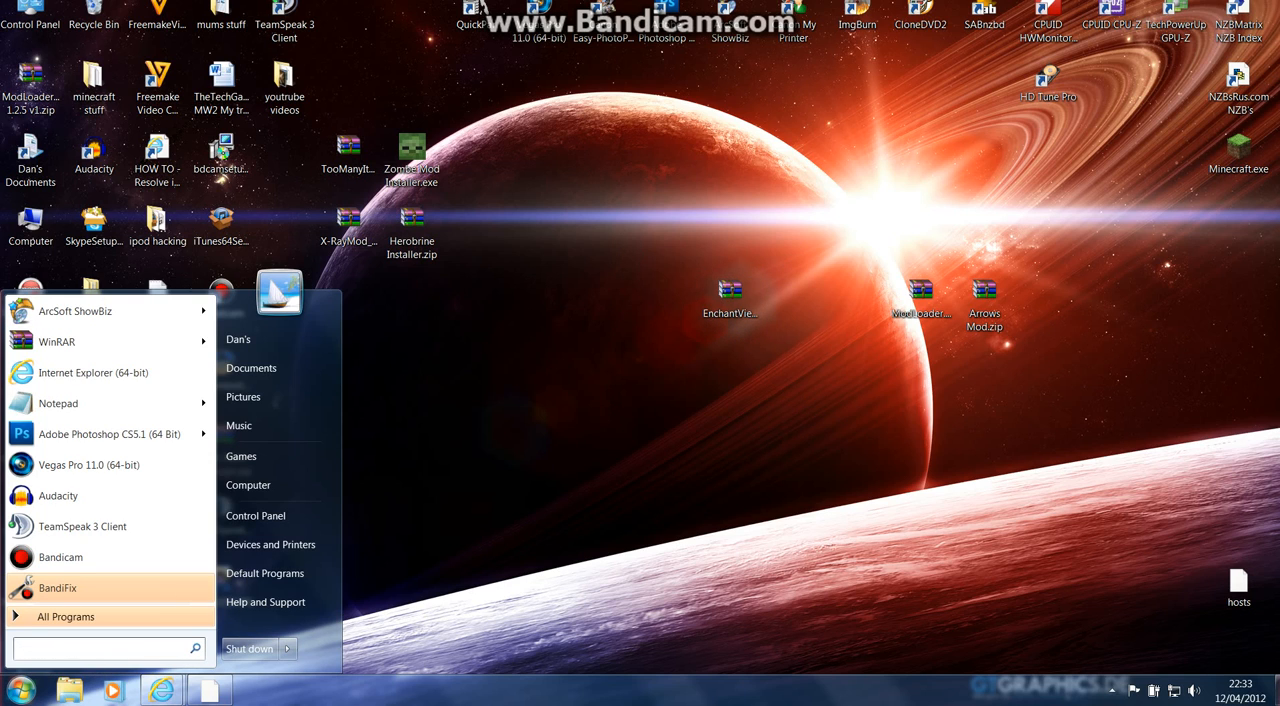
{"action": "type", "text": "%app"}
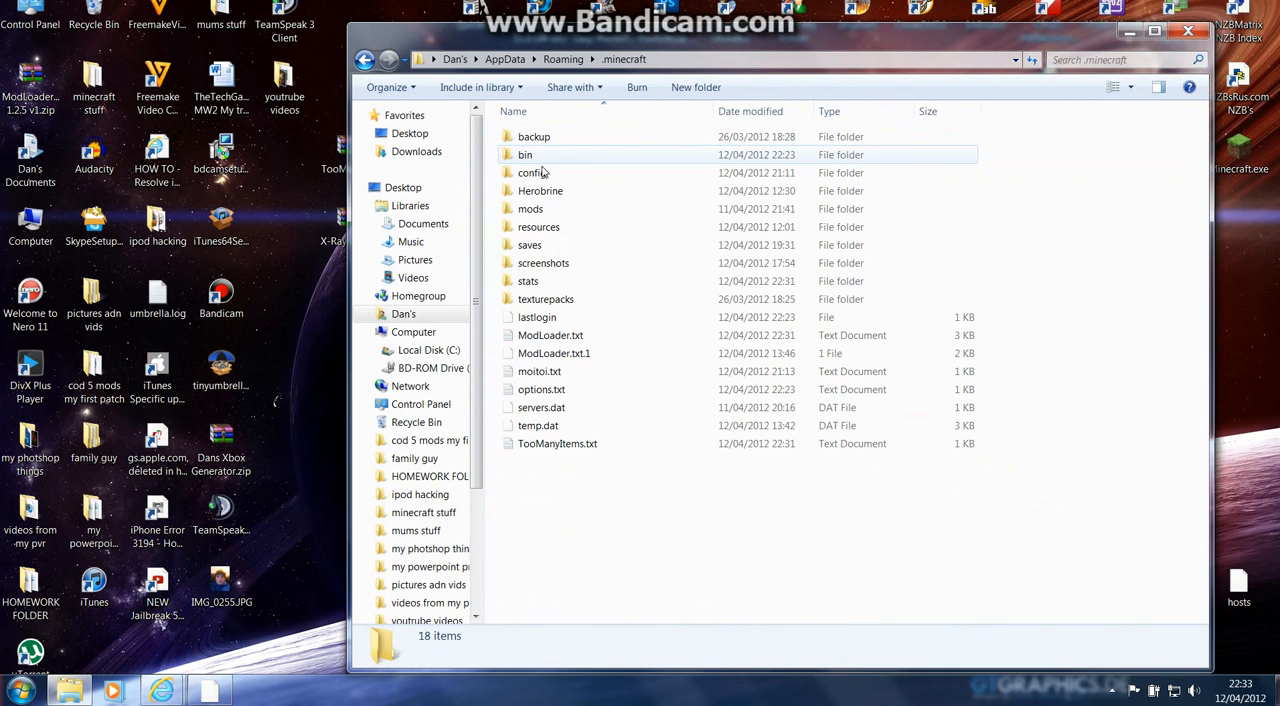
{"action": "double_click", "coordinate": [525, 154]}
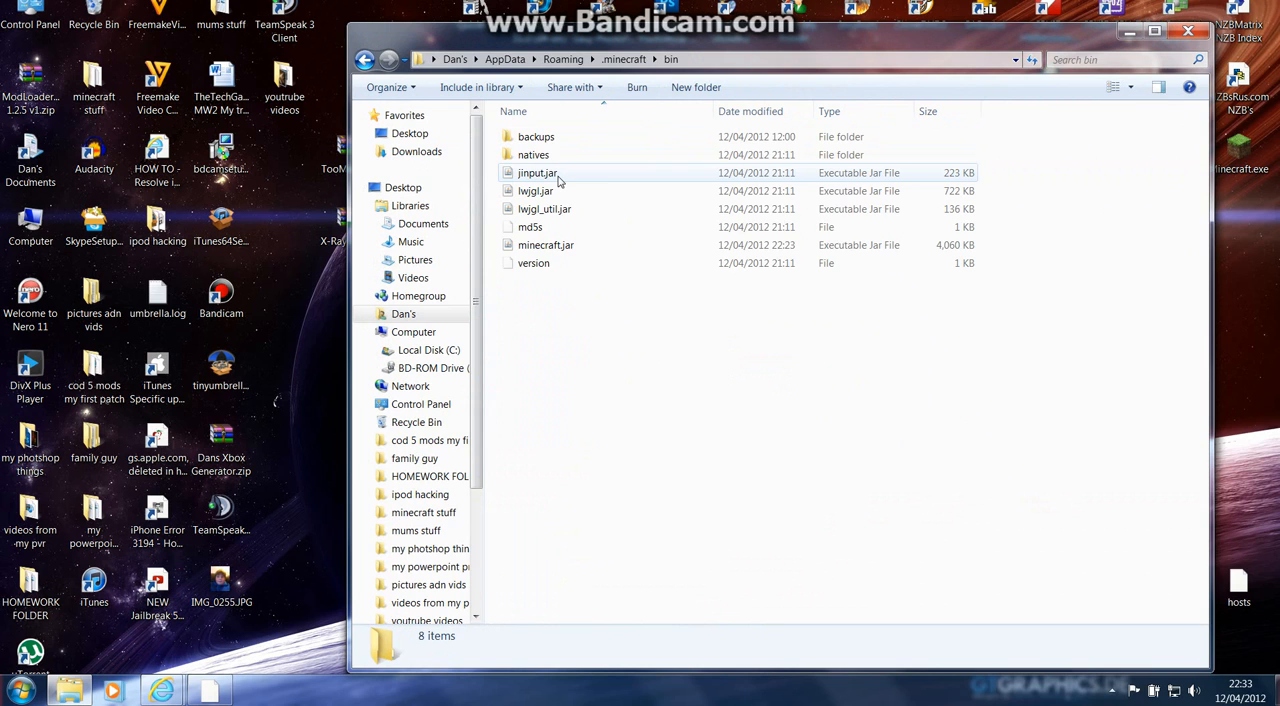
{"action": "right_click", "coordinate": [545, 245]}
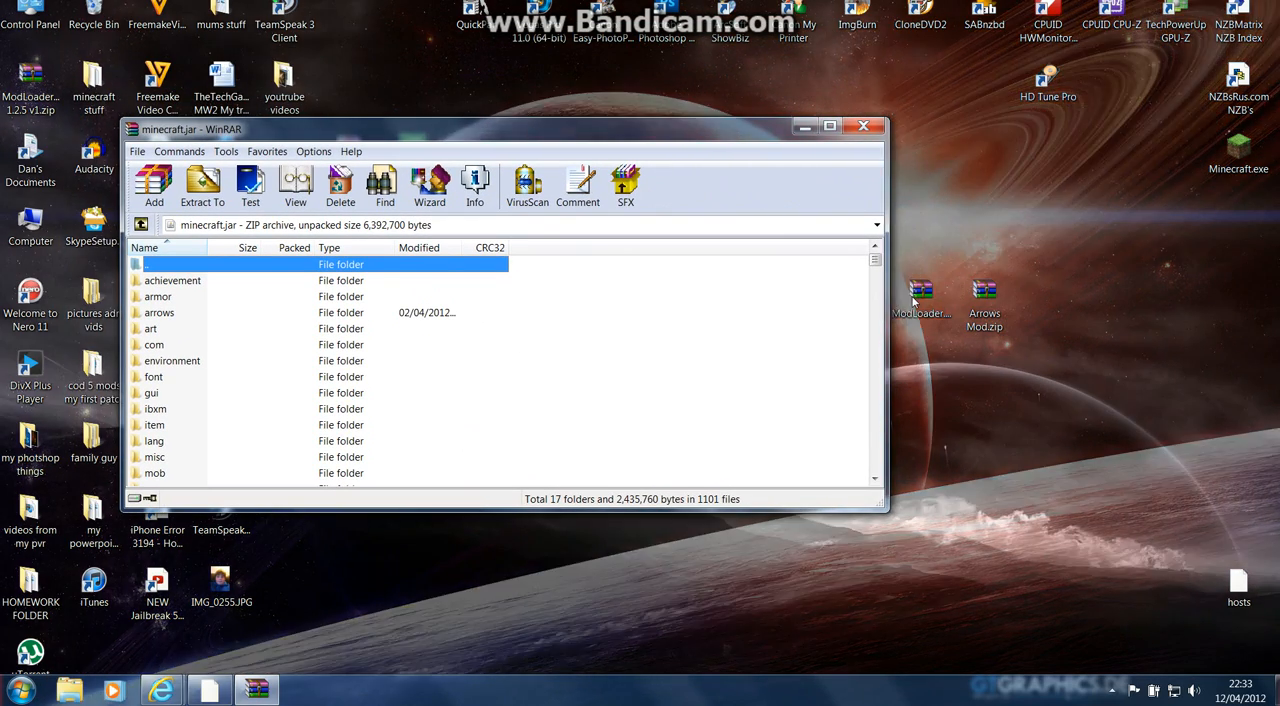
- Drag the EnchantView zip's five class files into minecraft.jar, then close both WinRAR windows
{"action": "left_click_drag", "start_coordinate": [500, 128], "coordinate": [800, 227]}
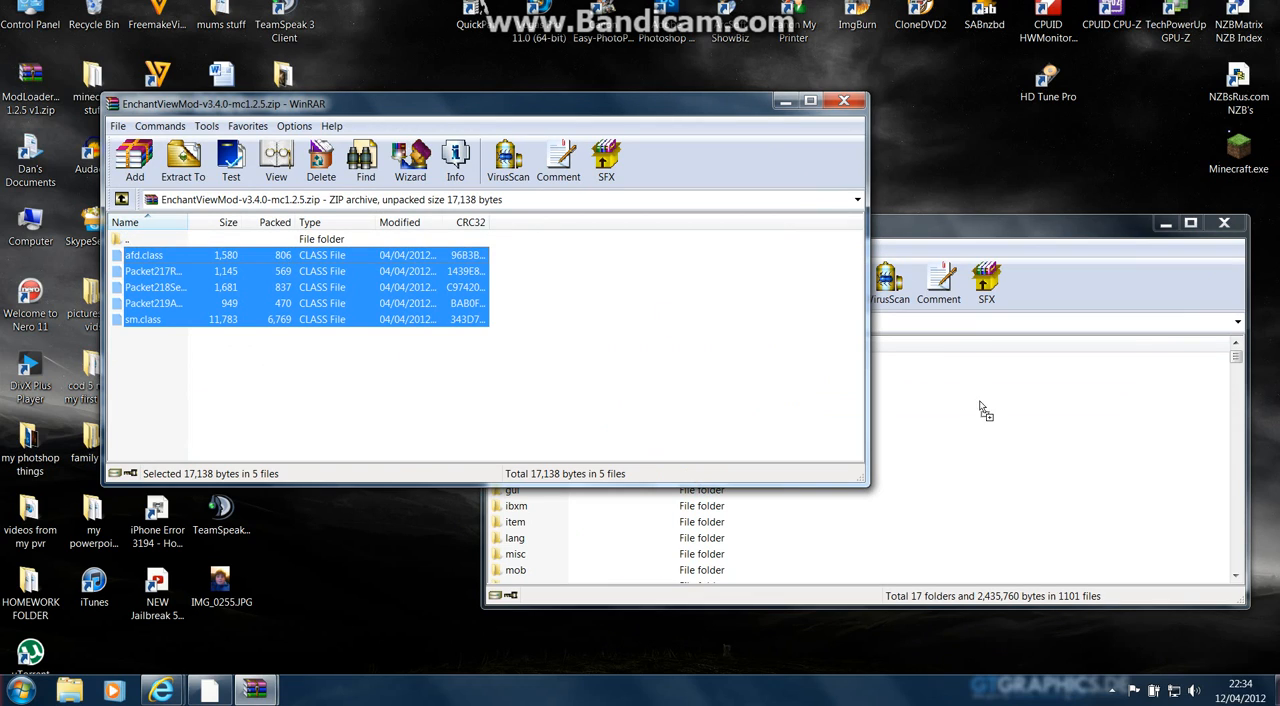
{"action": "mouse_move", "coordinate": [468, 319]}
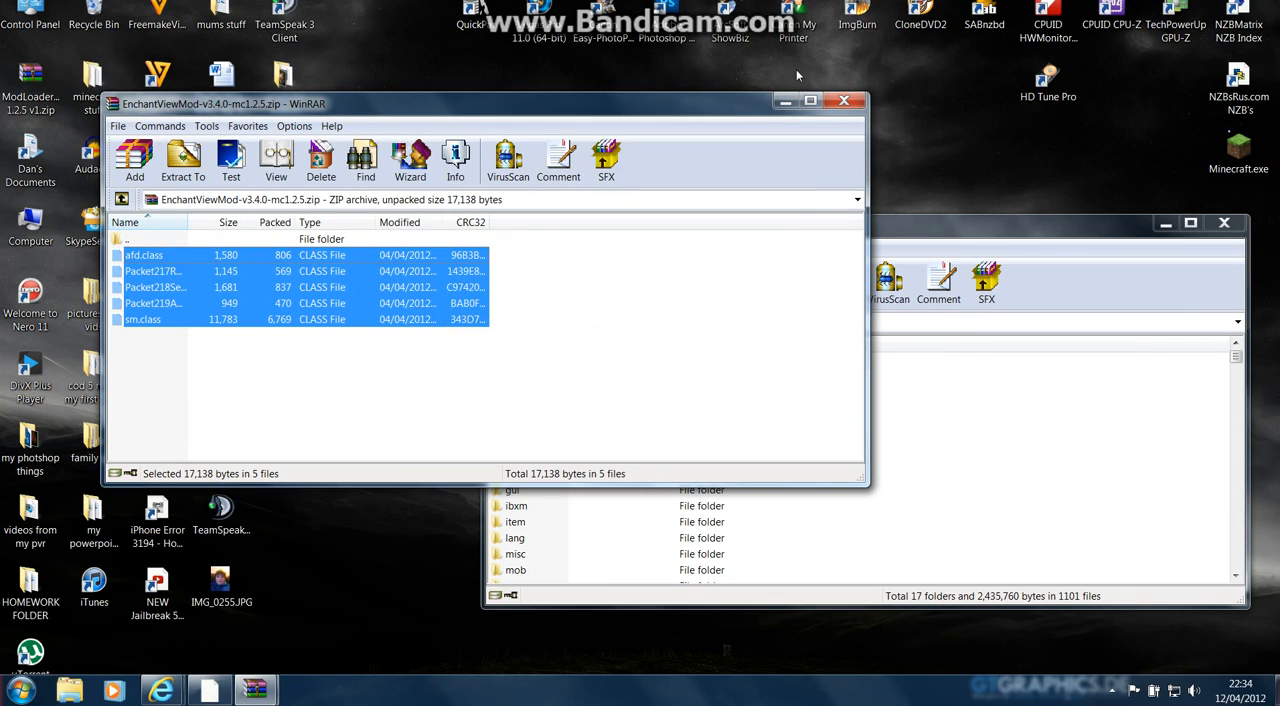
{"action": "mouse_move", "coordinate": [987, 283]}
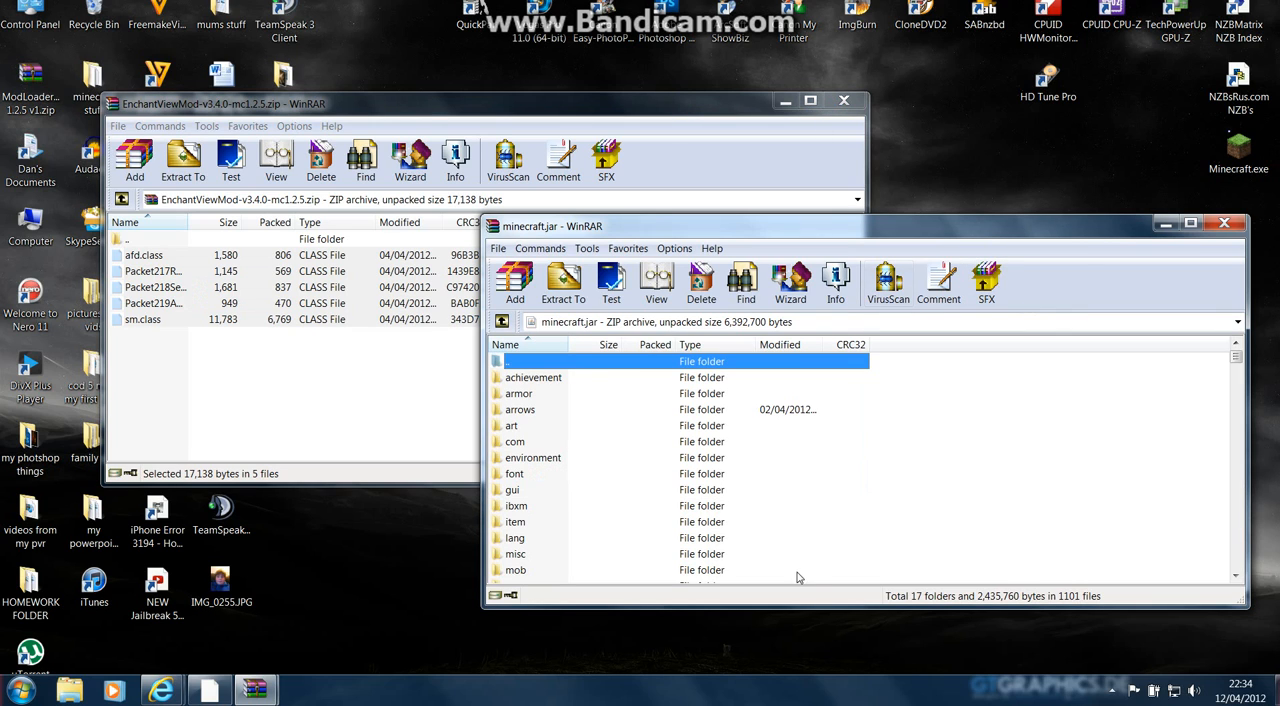
{"action": "mouse_move", "coordinate": [814, 534]}
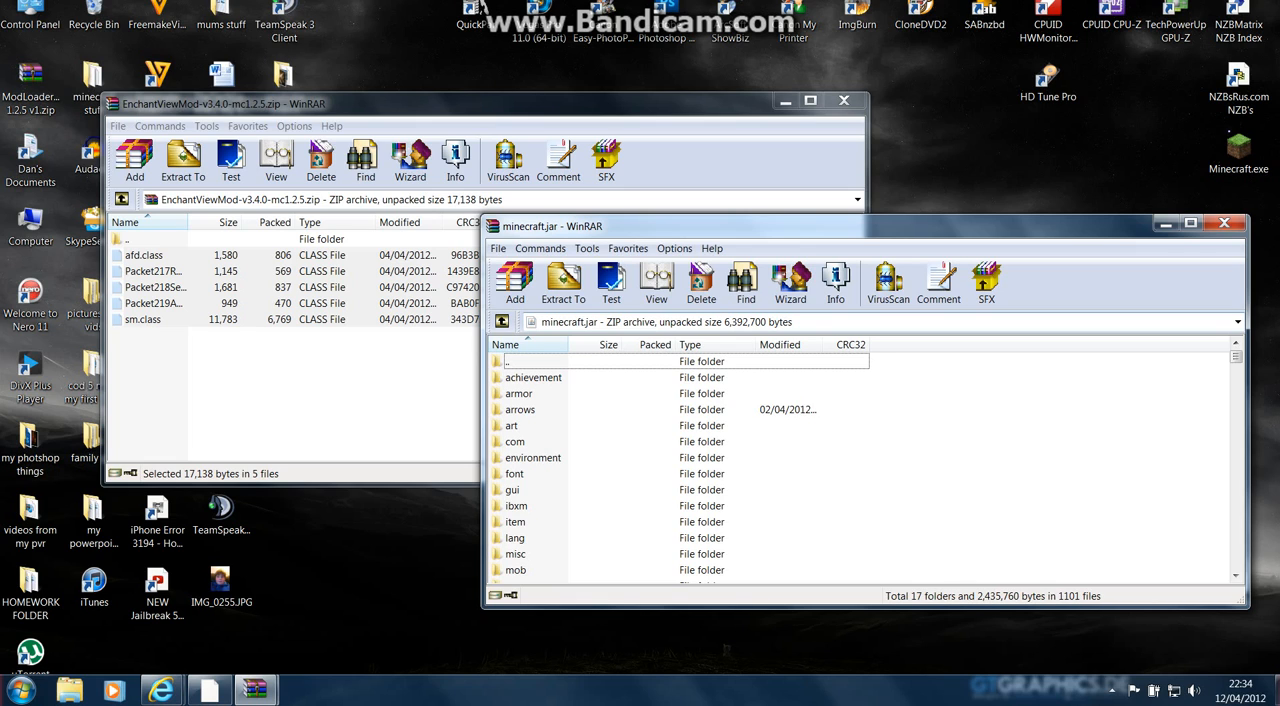
{"action": "scroll", "scroll_direction": "down", "scroll_amount": 3}
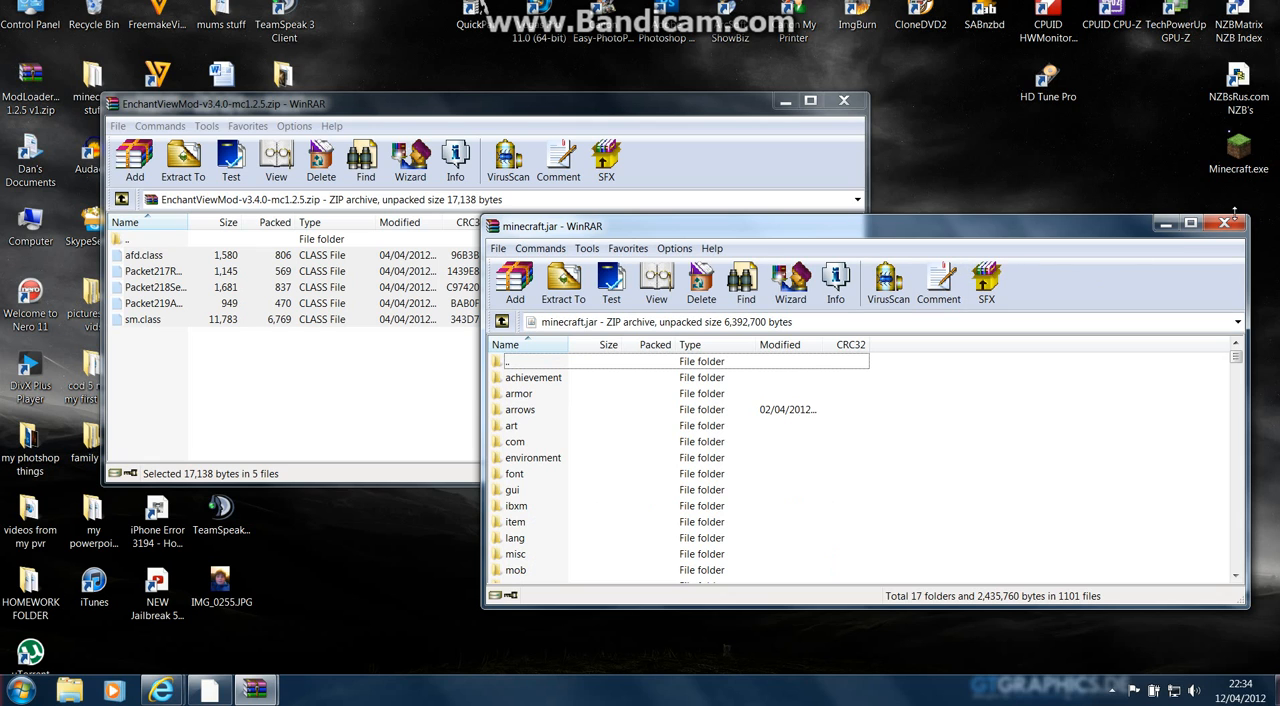
{"action": "left_click", "coordinate": [1224, 222]}
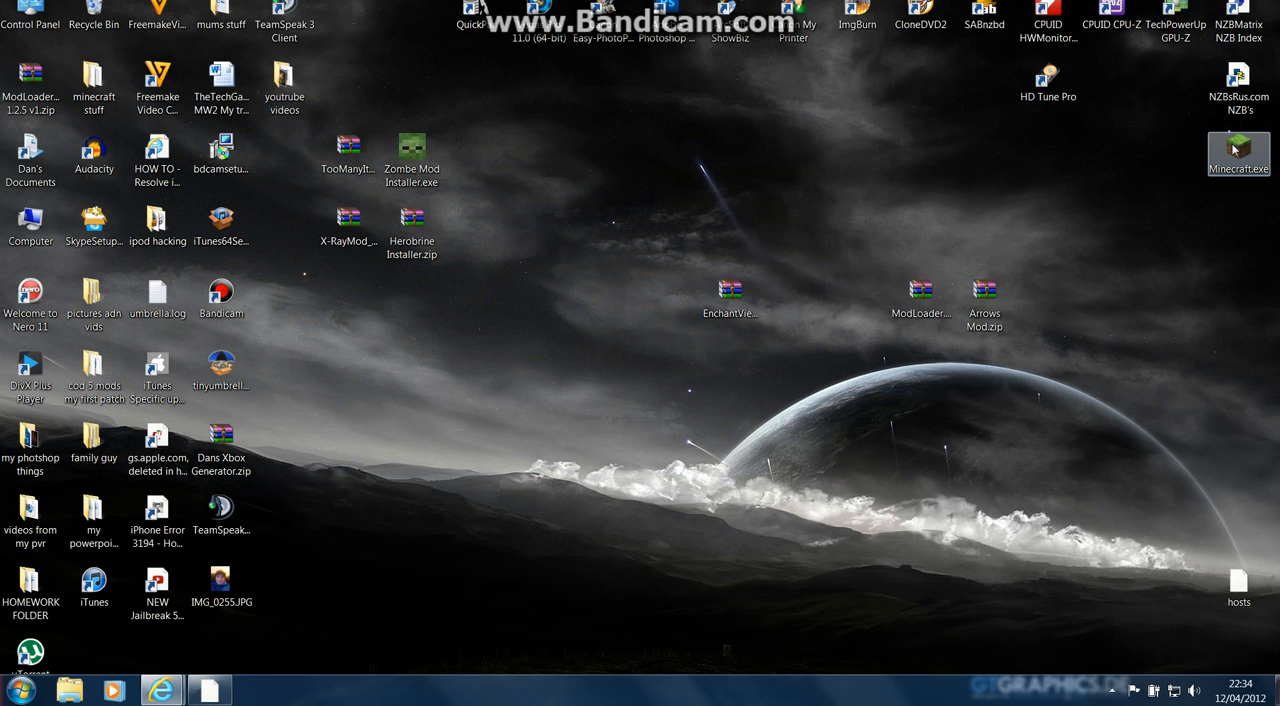
- Launch Minecraft.exe, go to Singleplayer, and play the Too Many Items world
{"action": "double_click", "coordinate": [1238, 155]}
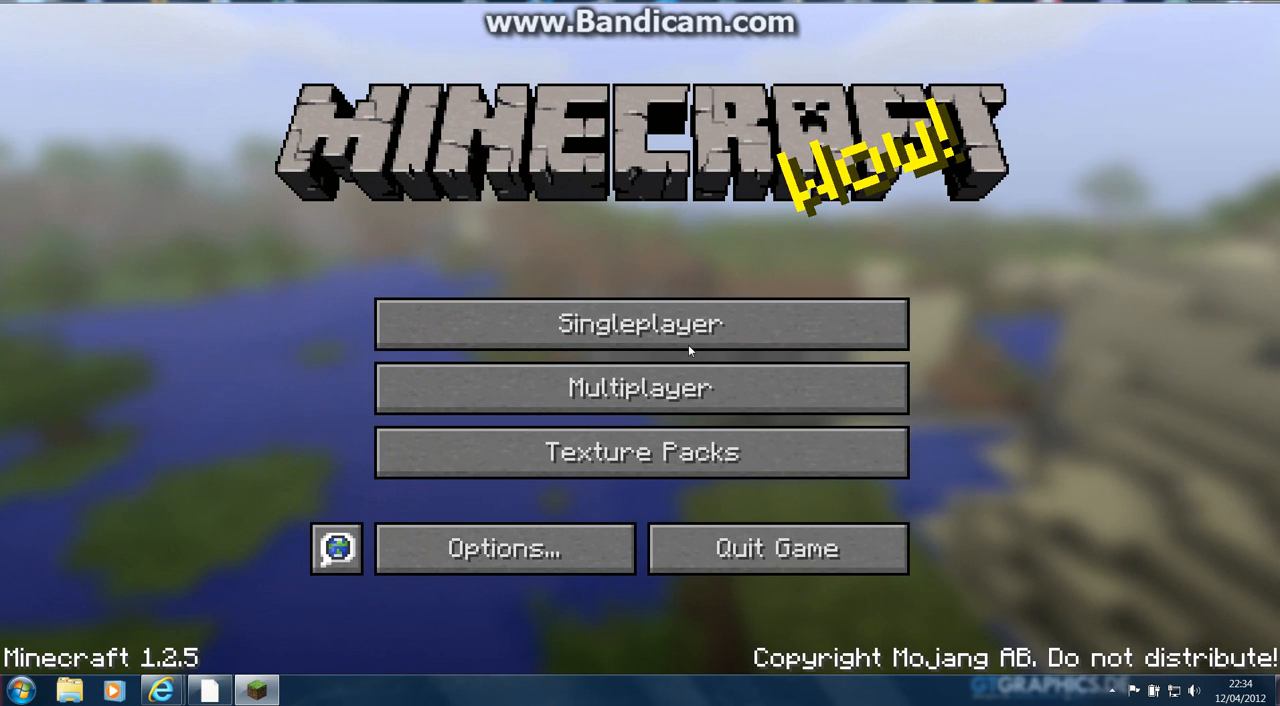
{"action": "left_click", "coordinate": [639, 323]}
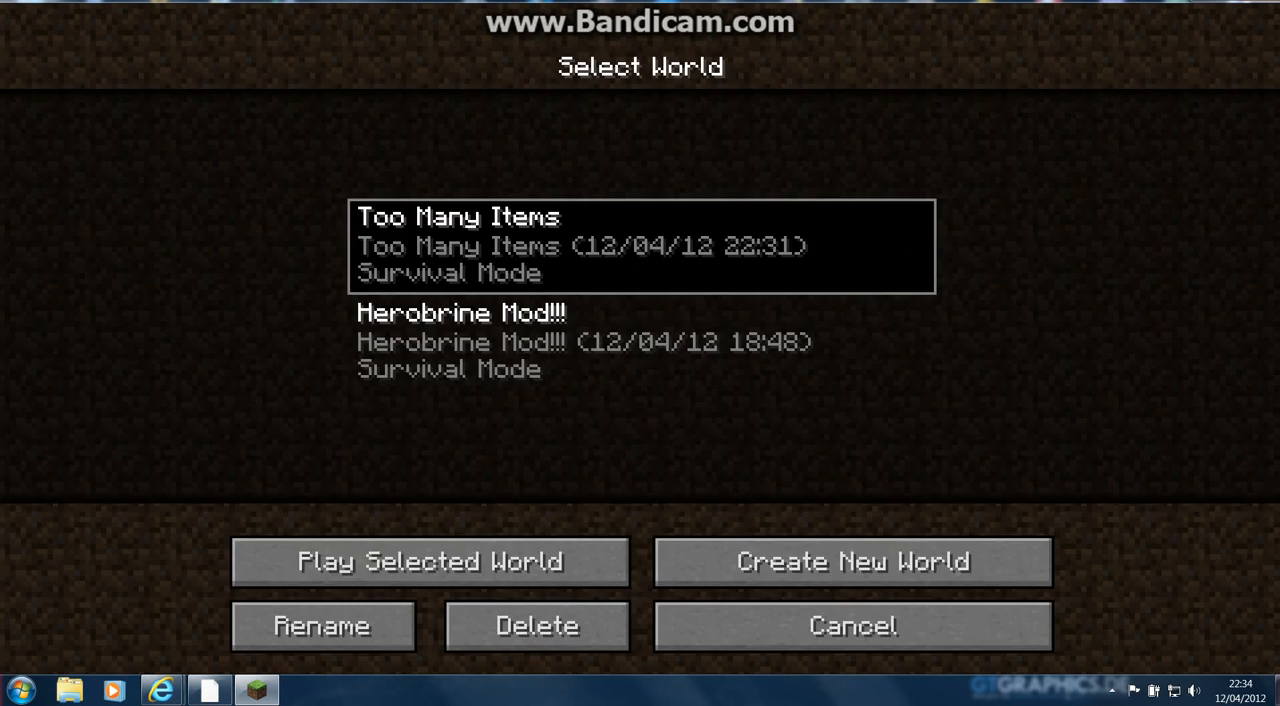
{"action": "left_click", "coordinate": [429, 561]}
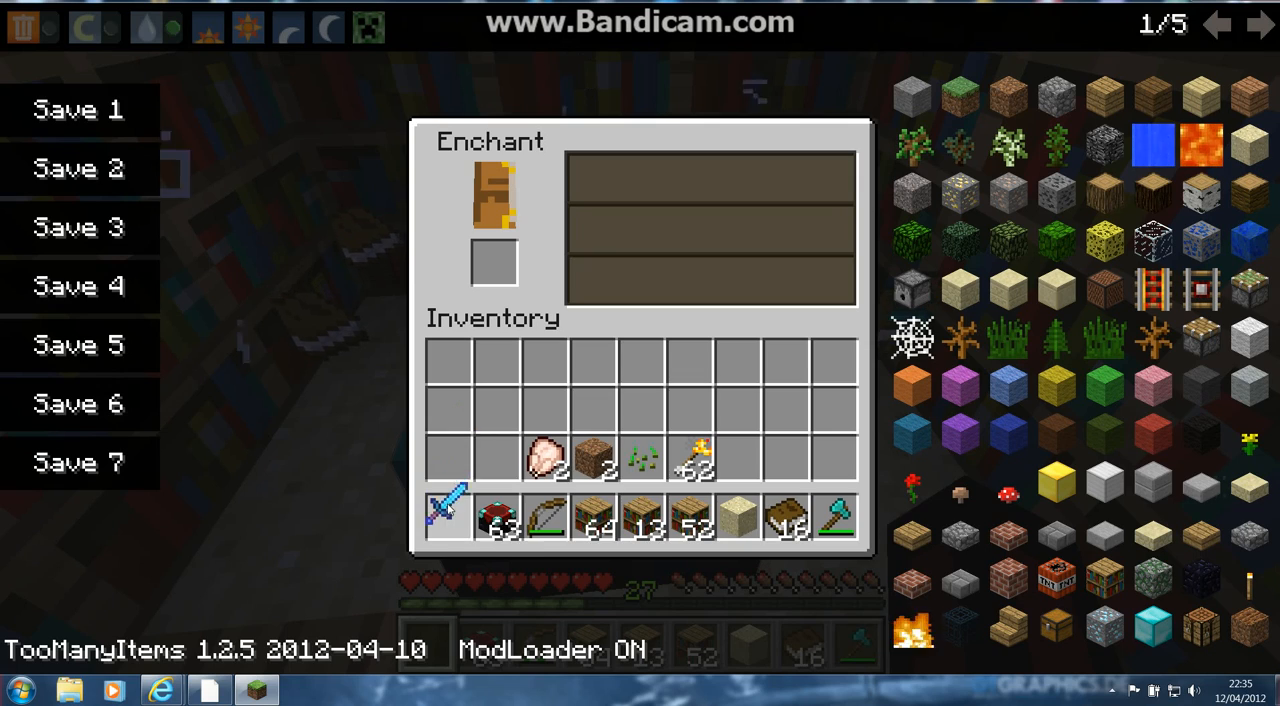
- Close the enchanting screen and bring up the Game menu
{"action": "key", "text": "Escape"}
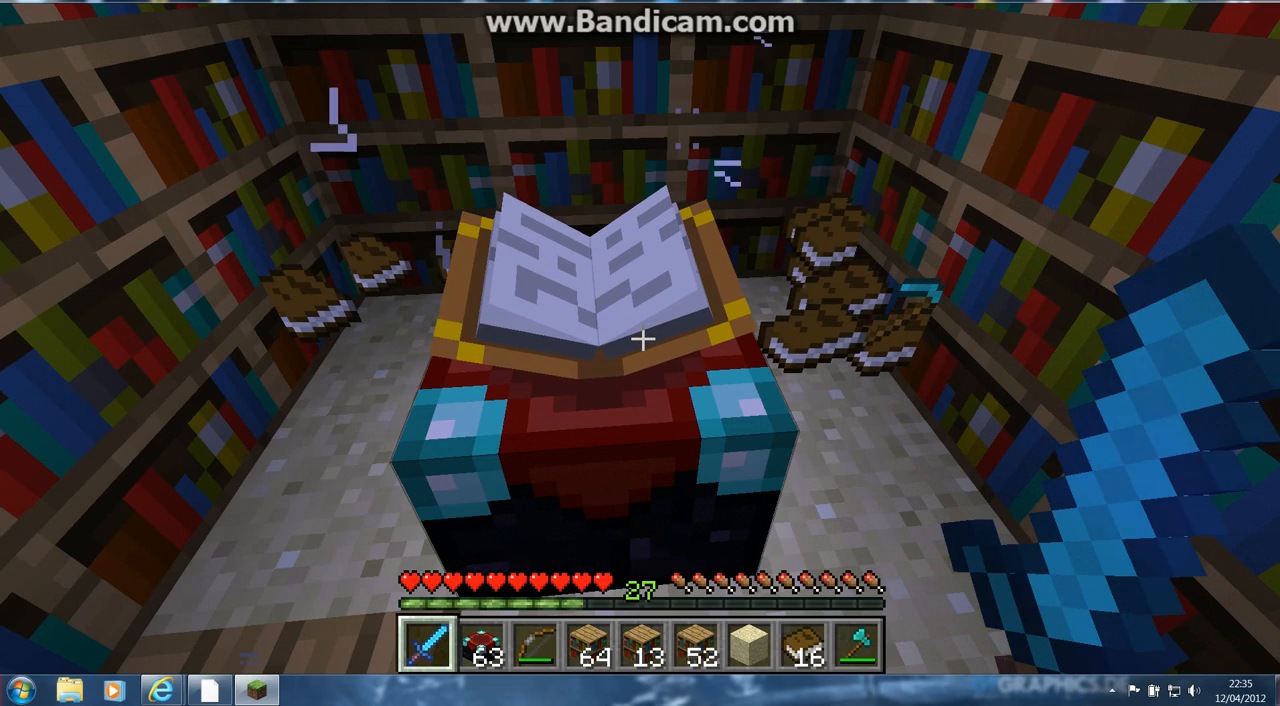
{"action": "key", "text": "Escape"}
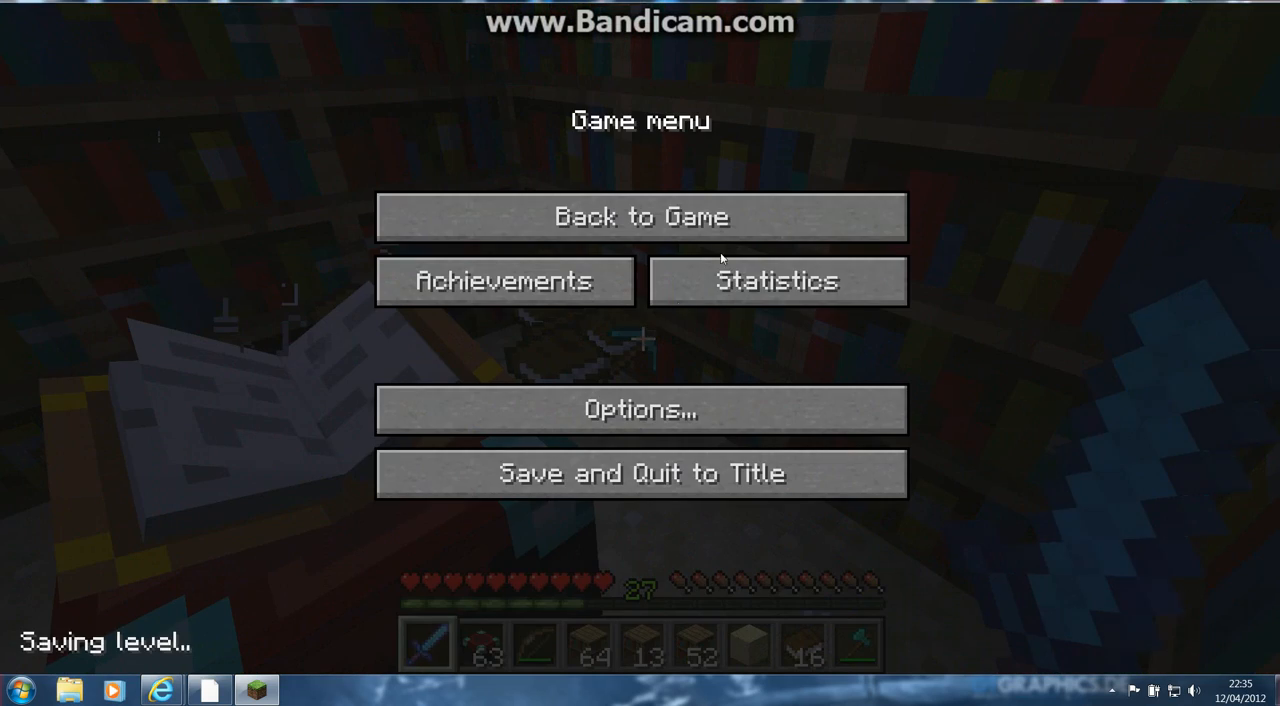